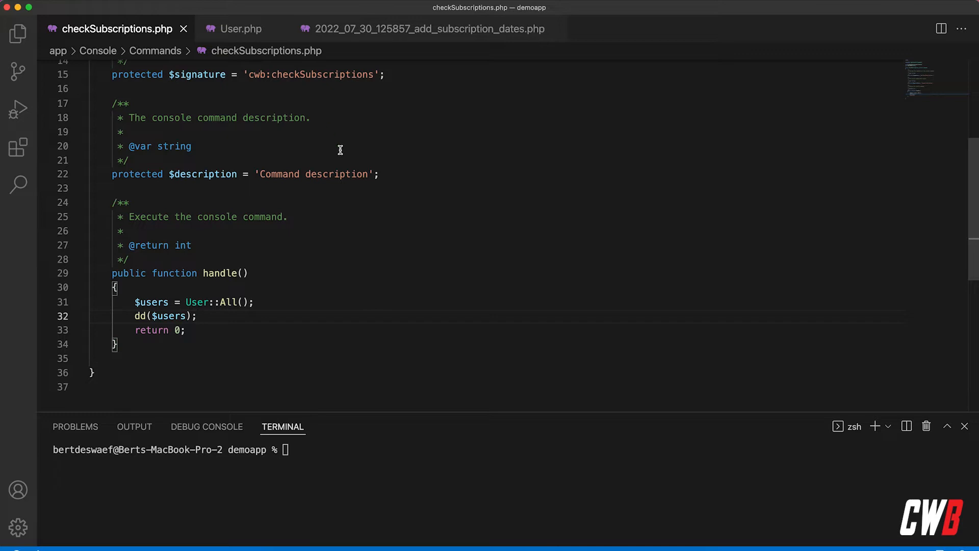
mouse_move(308, 140)
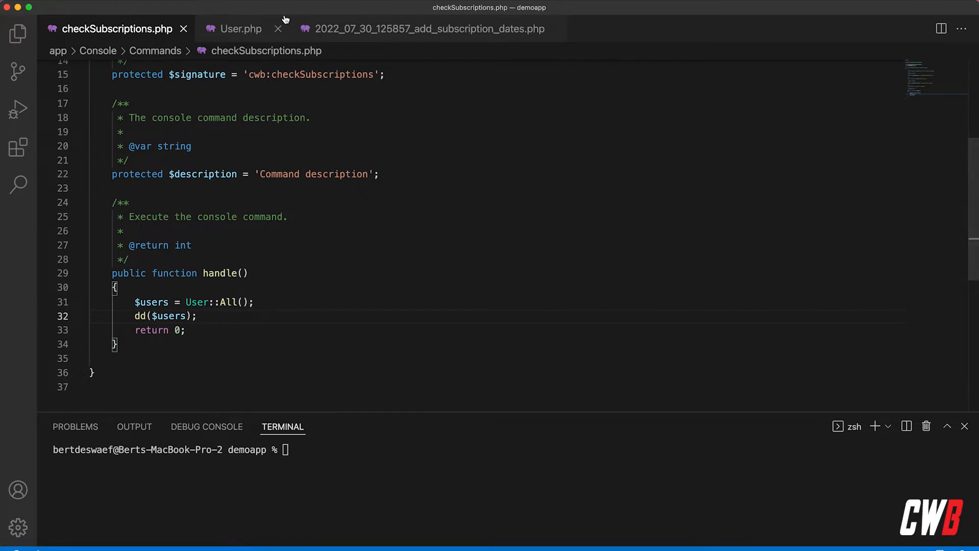
Step: Review the subscription date migration and the User model casts, returning to the checkSubscriptions command
left_click(428, 29)
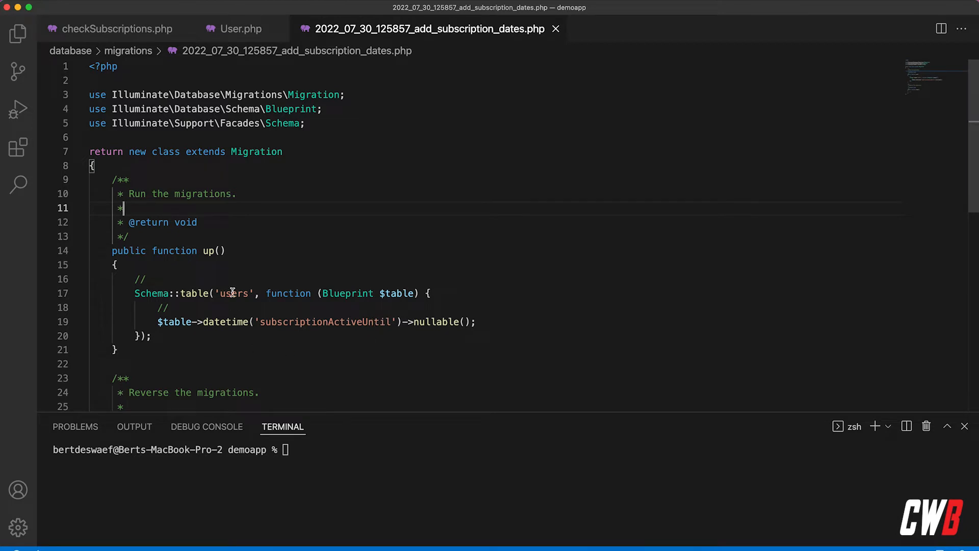
left_click(241, 28)
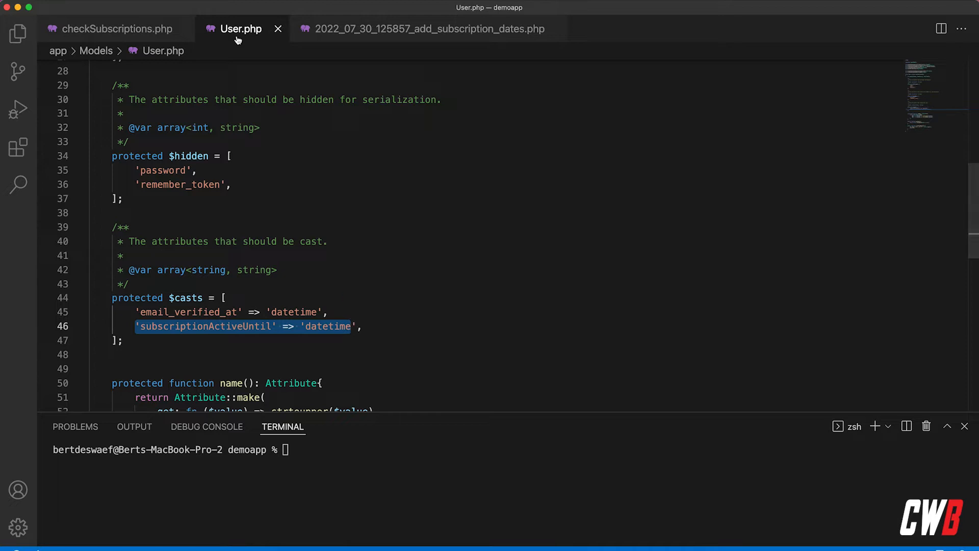
left_click(116, 29)
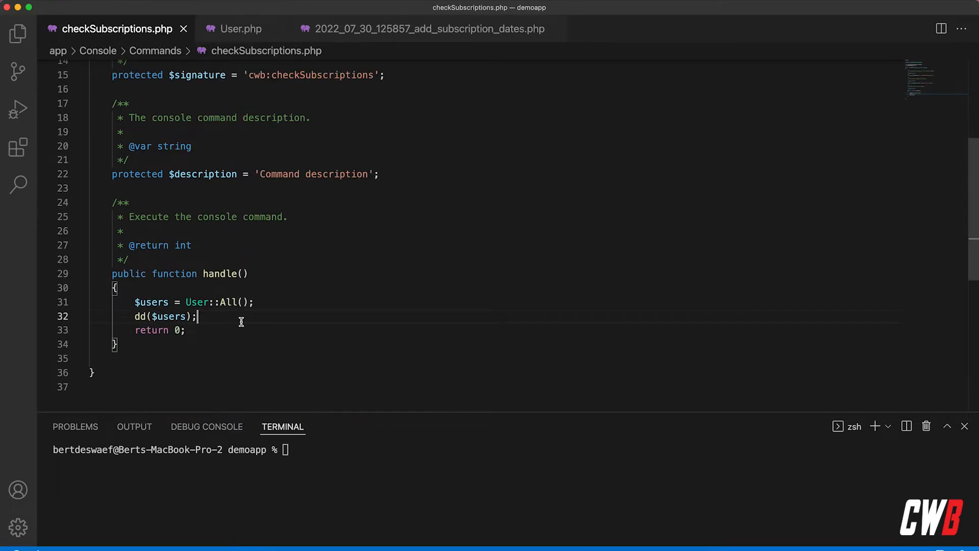
Step: Clear the terminal, run php artisan cwb:checkSubscriptions and highlight the test user's subscriptionActiveUntil date
type("clear")
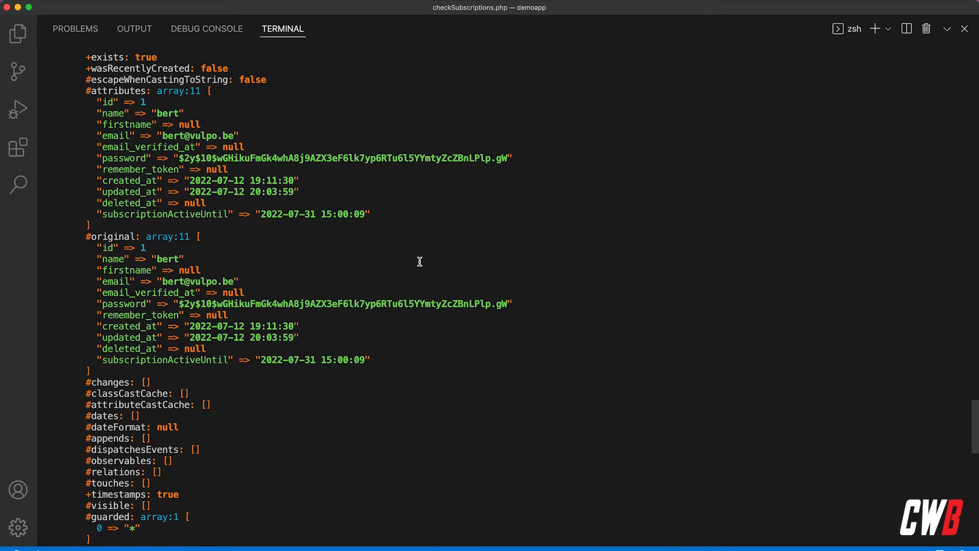
mouse_move(244, 224)
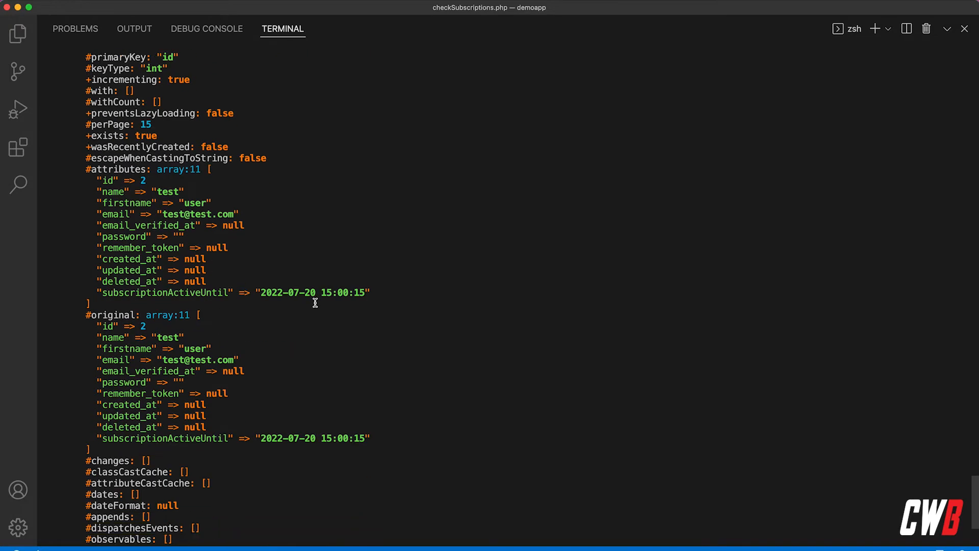
double_click(287, 291)
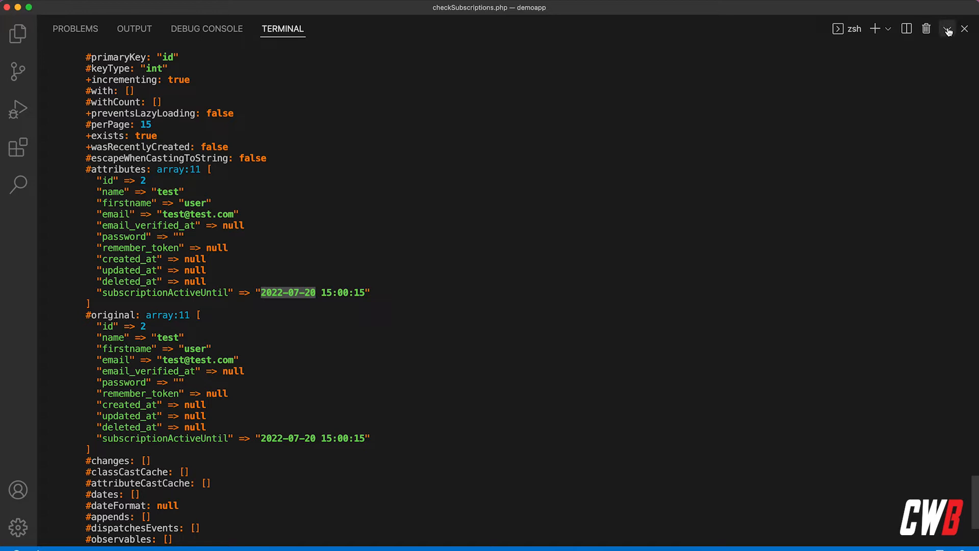
mouse_move(946, 28)
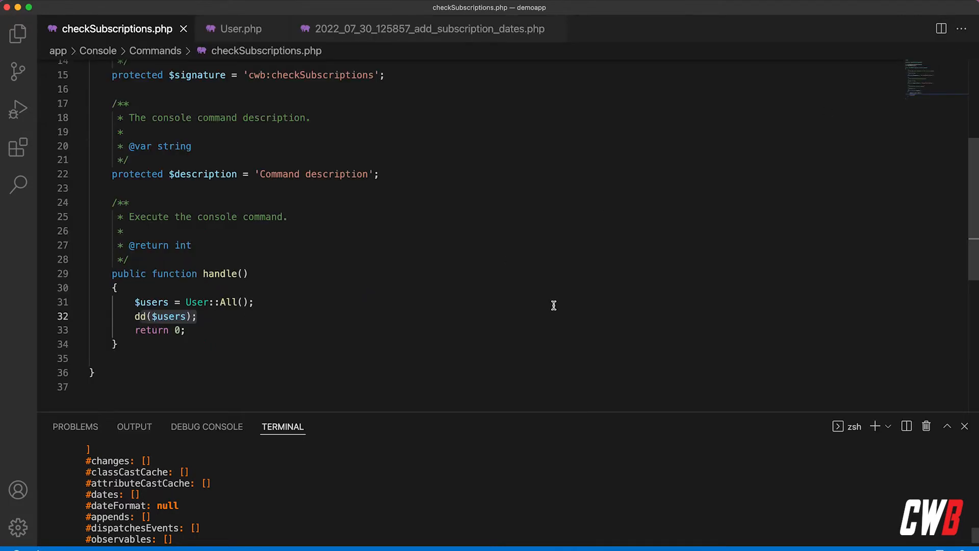
Step: Replace dd($users) with a foreach loop over $users as $user
double_click(165, 316)
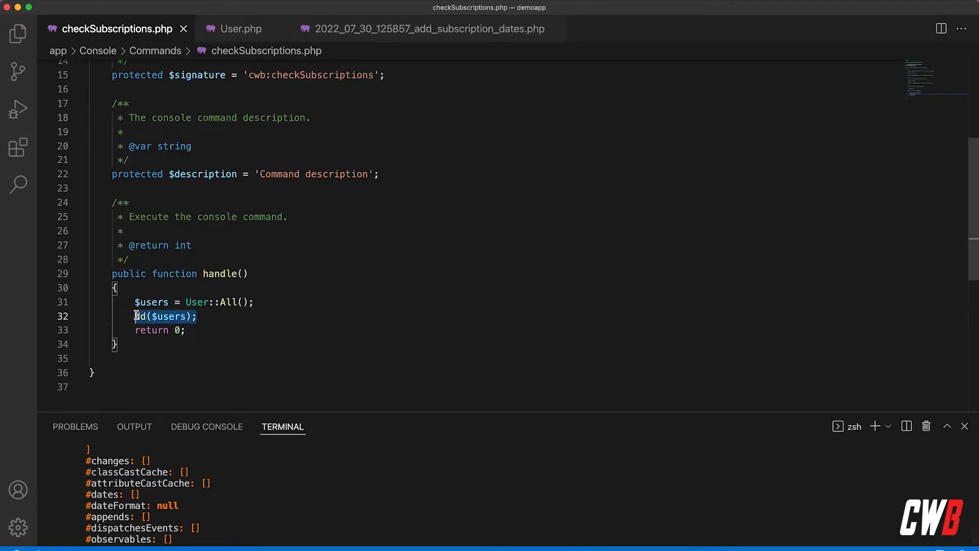
type("for")
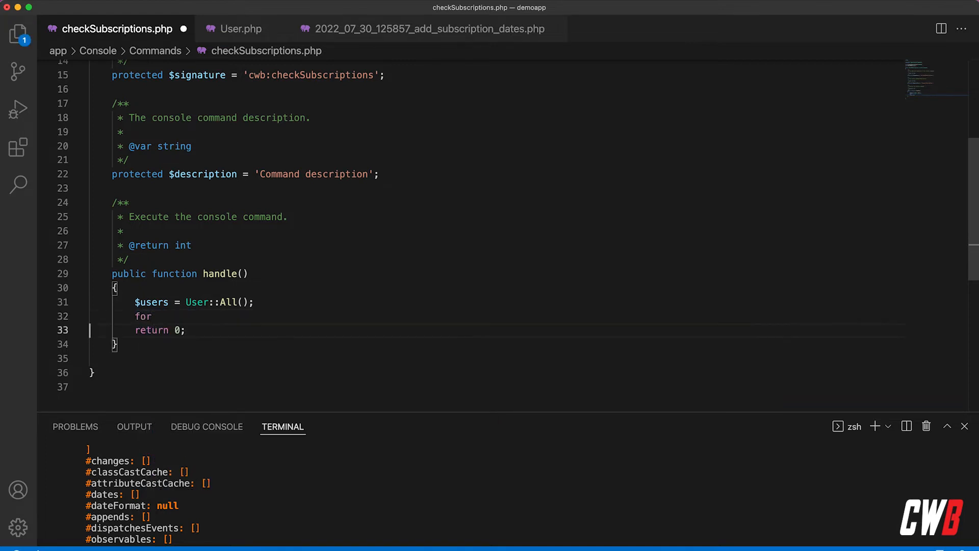
type("o")
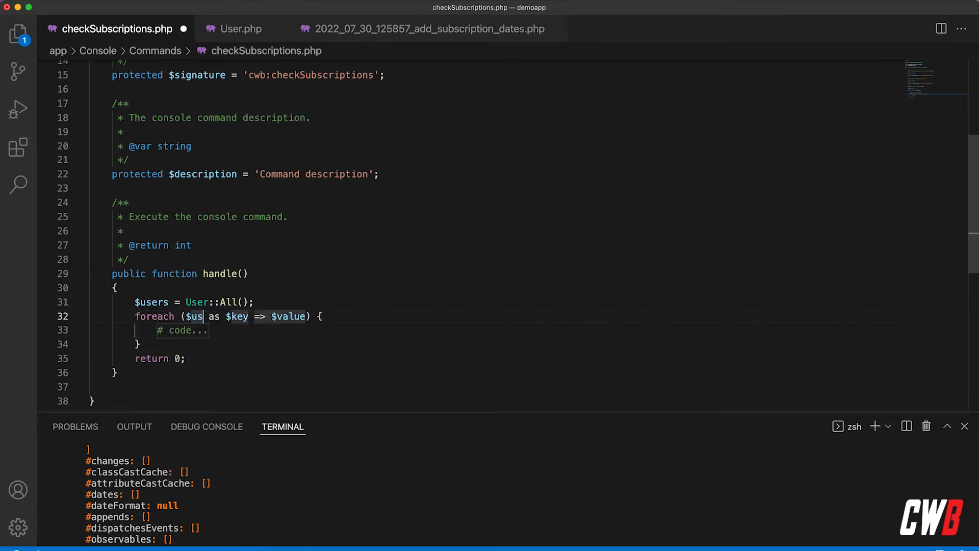
type("ers")
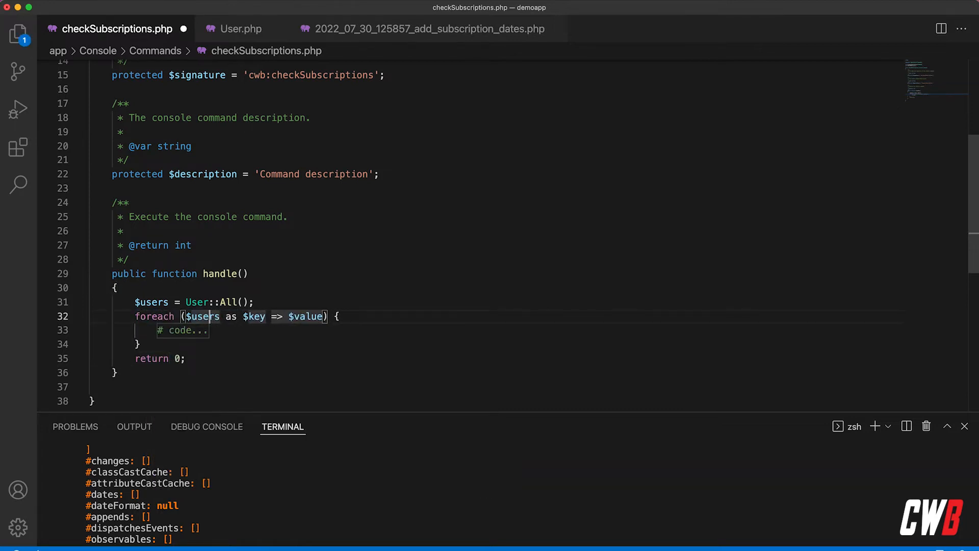
left_click_drag(247, 316, 324, 316)
type("user")
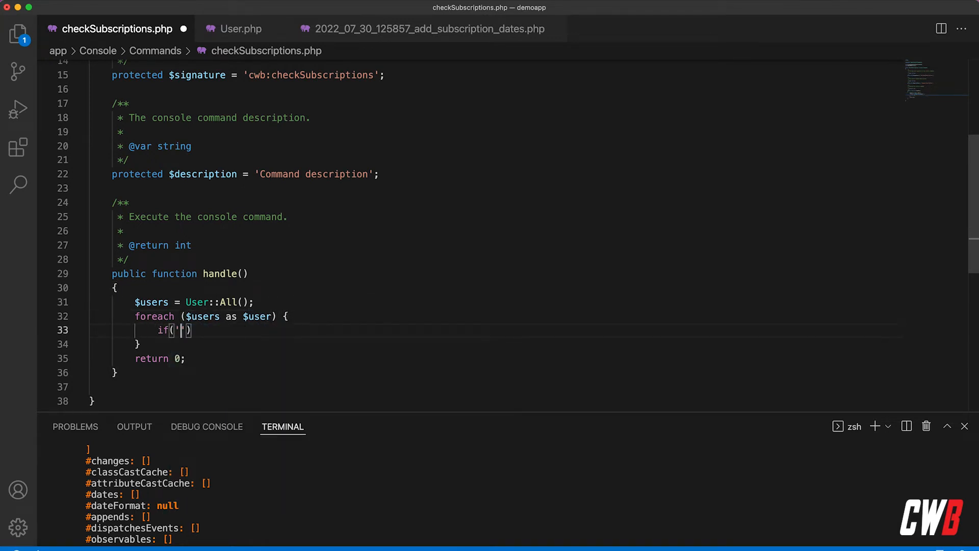
type("$users")
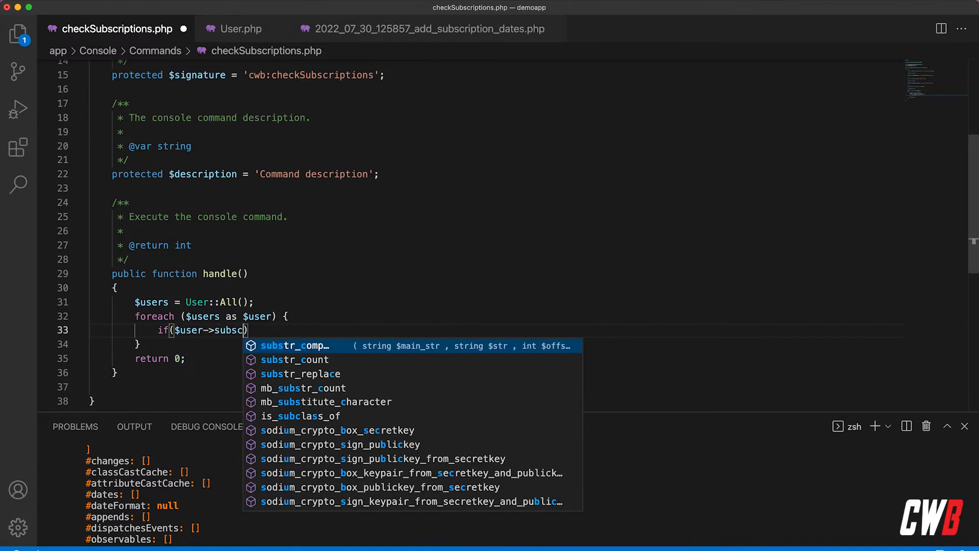
Step: Add the condition if($user->subscriptionActiveUntil->isPast()) inside the loop
type("riptio")
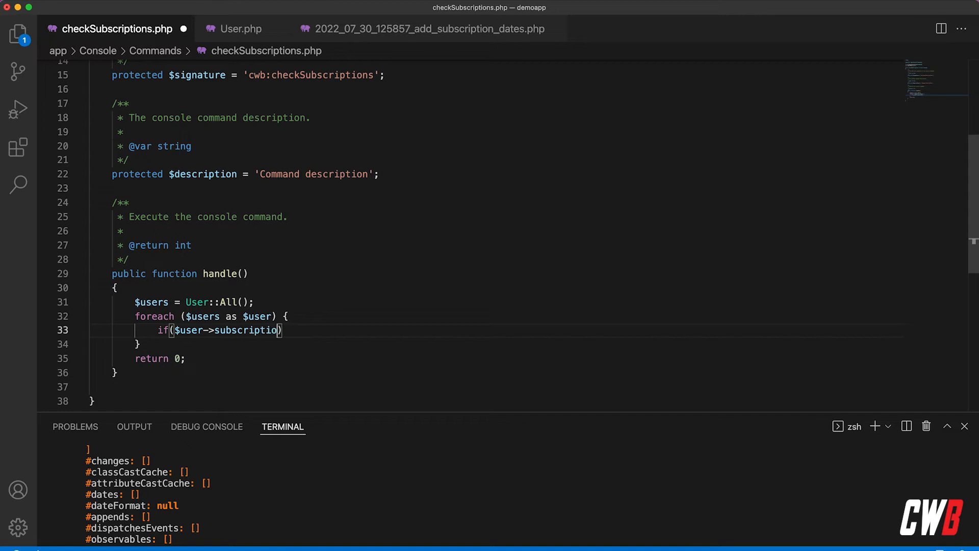
type("ActiveUntil->")
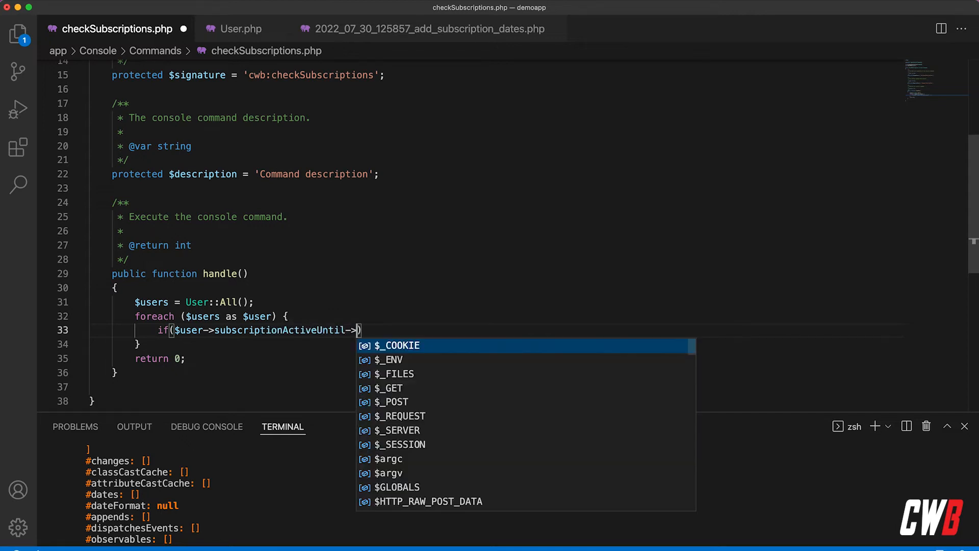
type("isPast(")
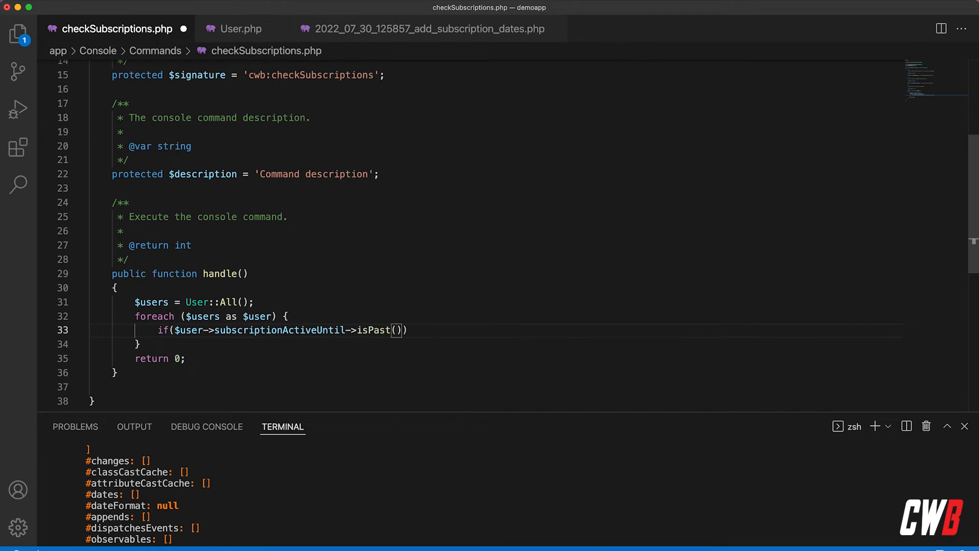
type("{")
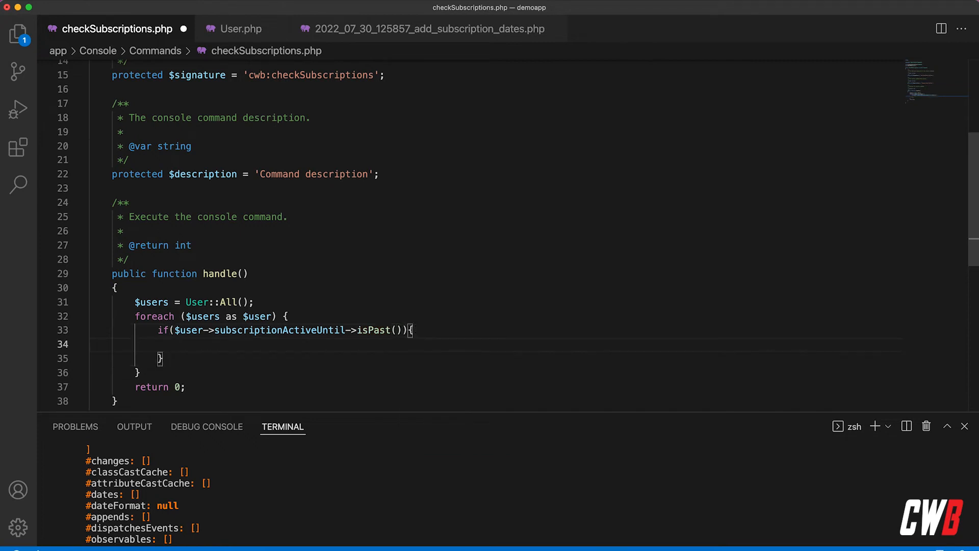
Step: Dump 'send an email to '.$user->email for matching users and prepare to rerun cwb:checkSubscriptions
type("v")
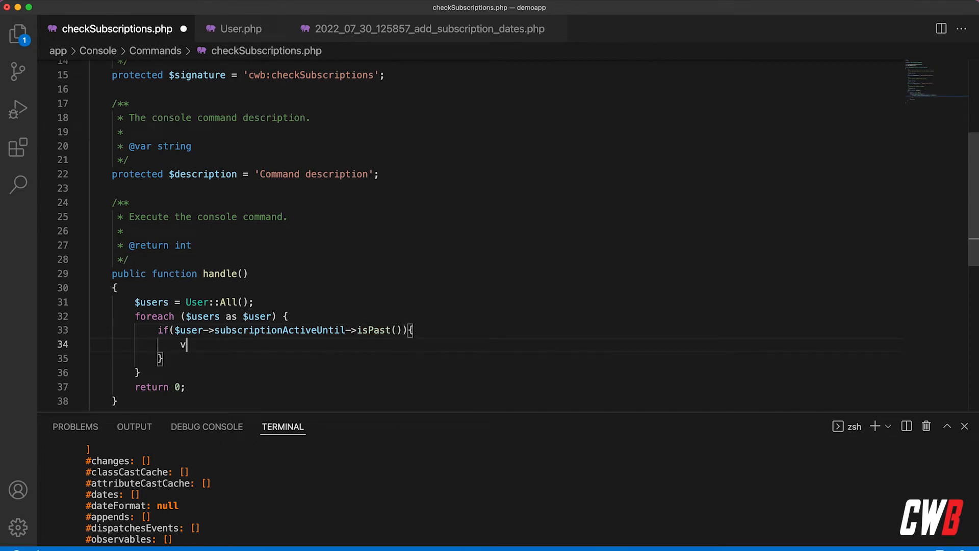
type("ar_dump();ex")
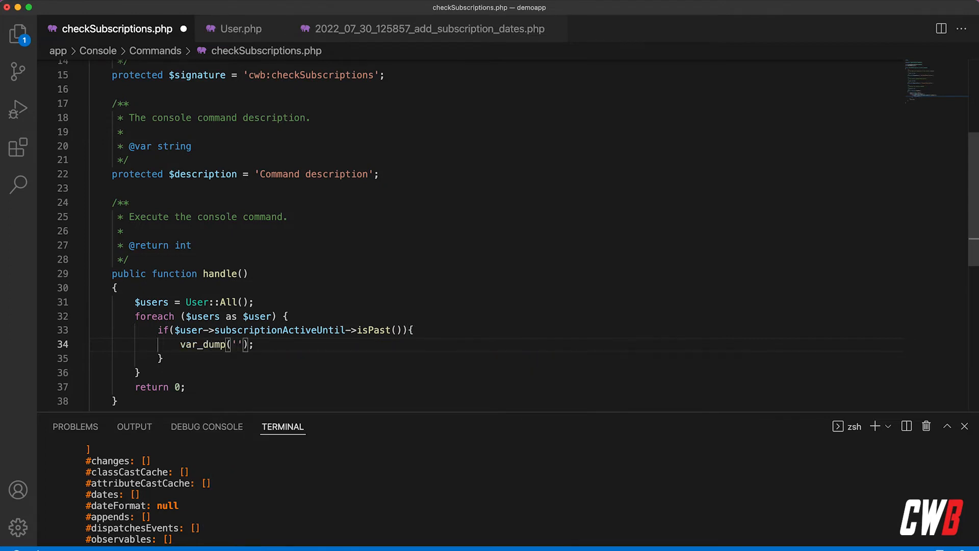
type("send an email to")
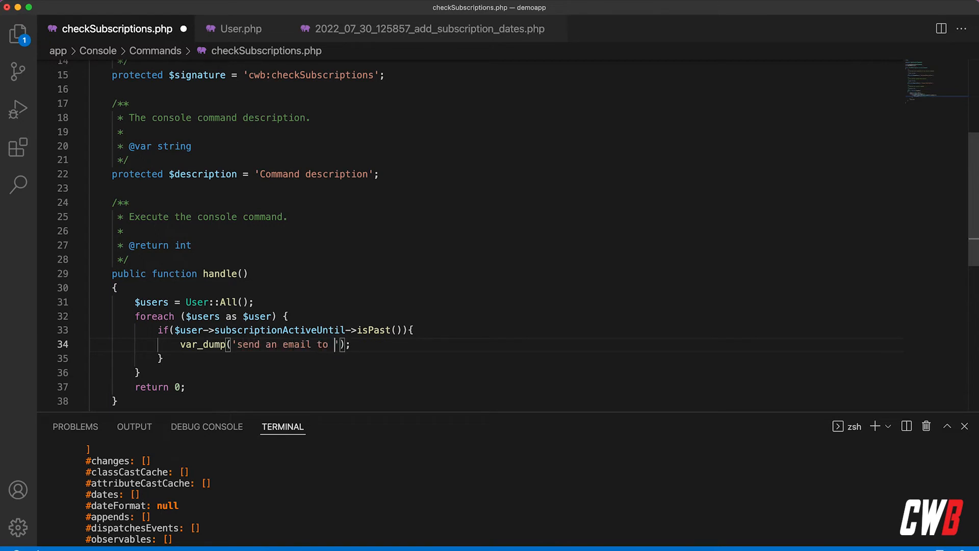
type(".")
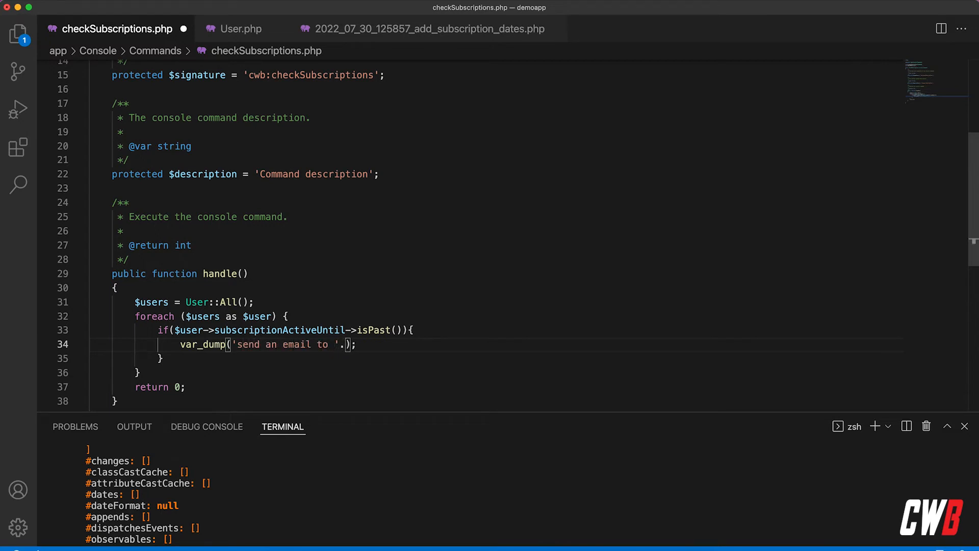
type(".$user")
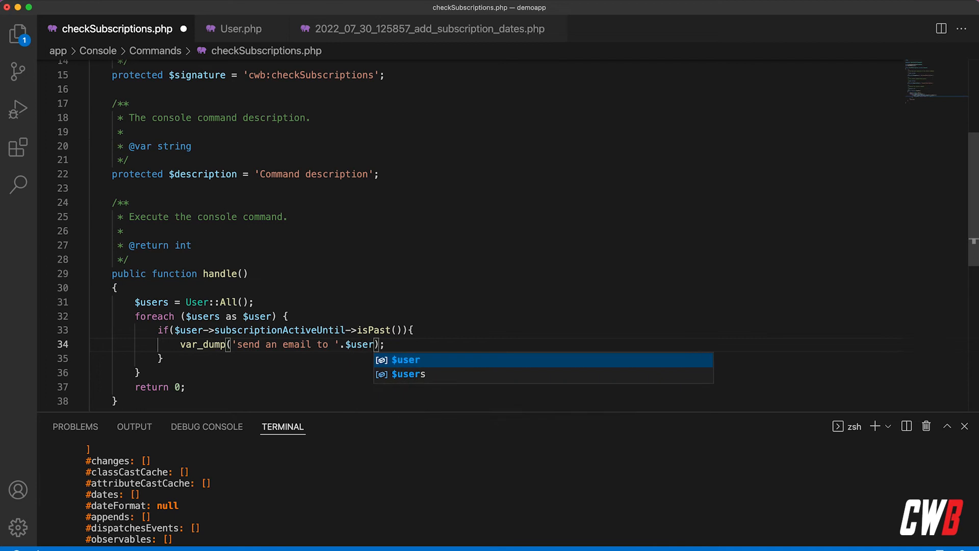
type("->email")
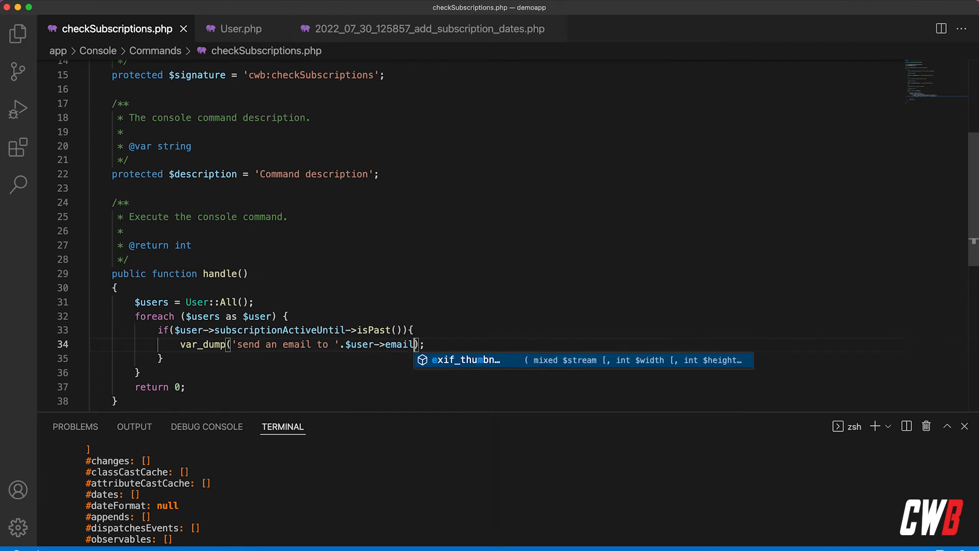
type("php artisan cwb:checkSubscriptions")
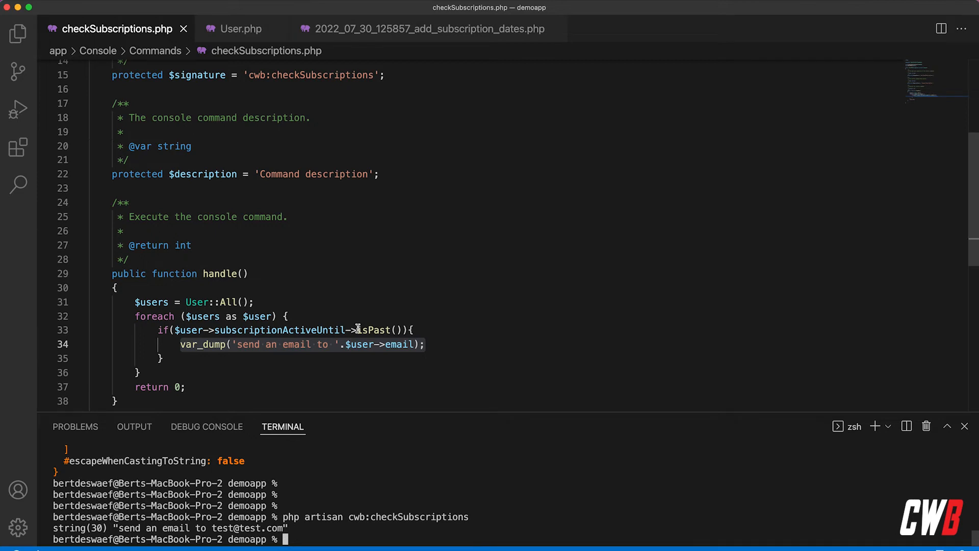
Step: Start changing the subscriptionActiveUntil check from isPast to isFuture
double_click(376, 330)
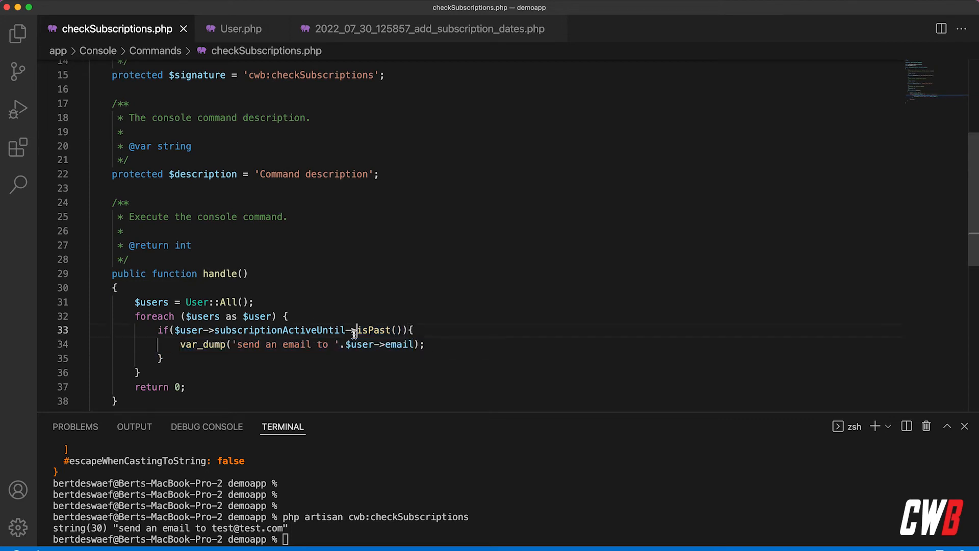
double_click(371, 330)
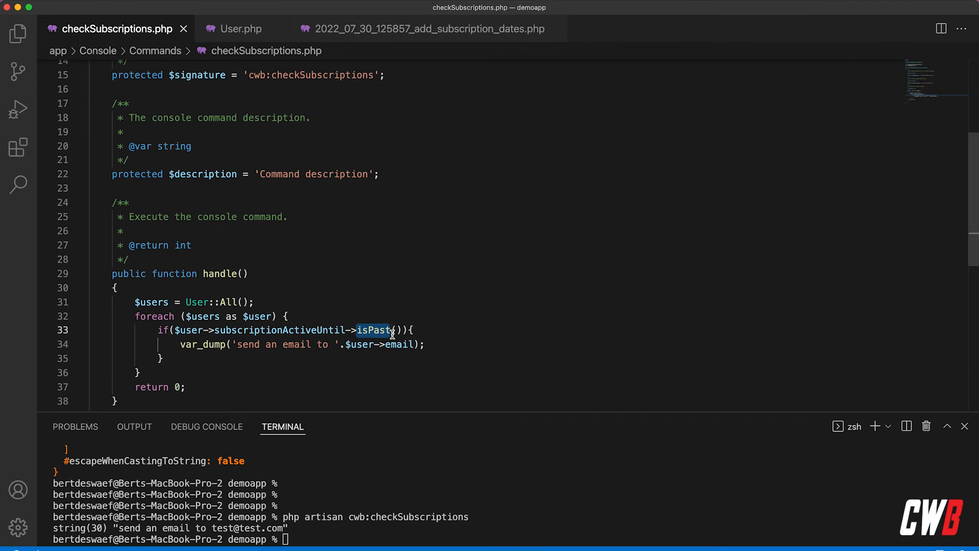
type("isfutur")
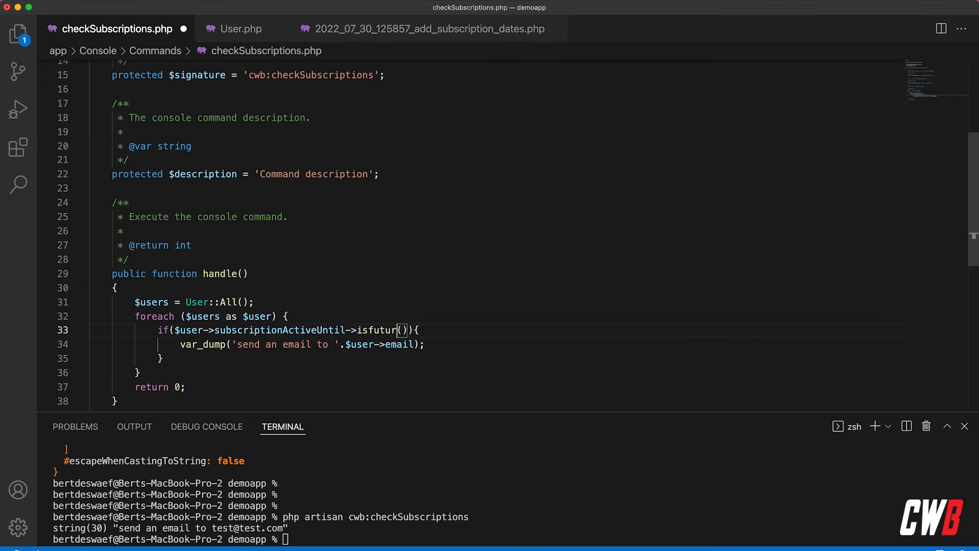